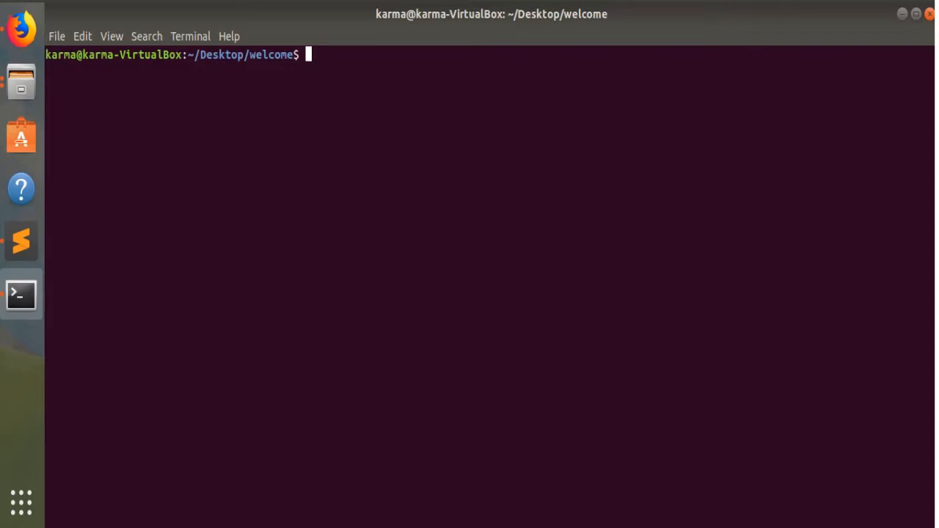
pyautogui.moveTo(144, 221)
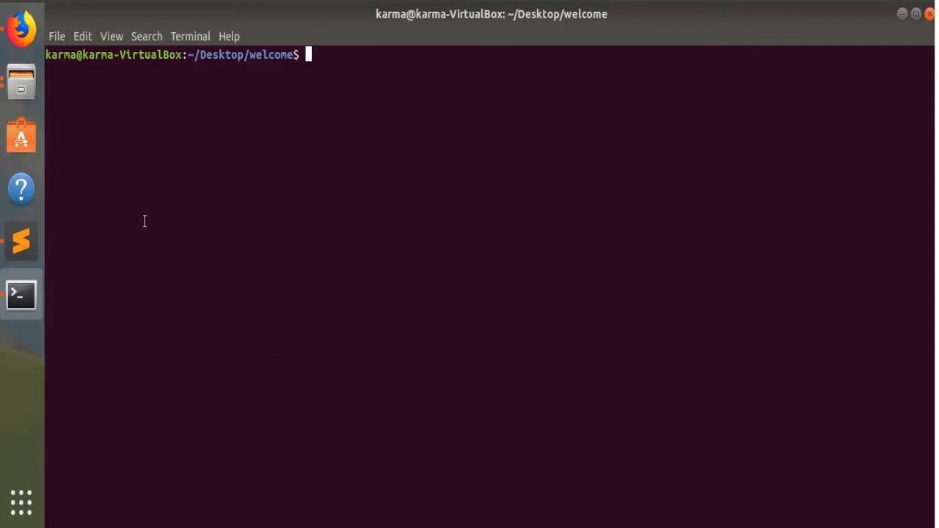
# Open the project's Gemfile and type gem 'mail_form' on blank line 25.
pyautogui.click(20, 241)
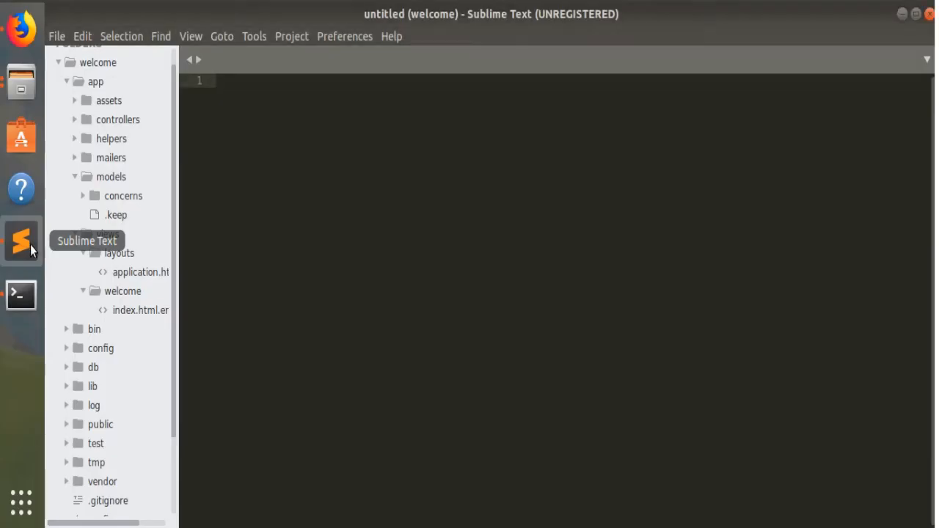
pyautogui.scroll(-3)
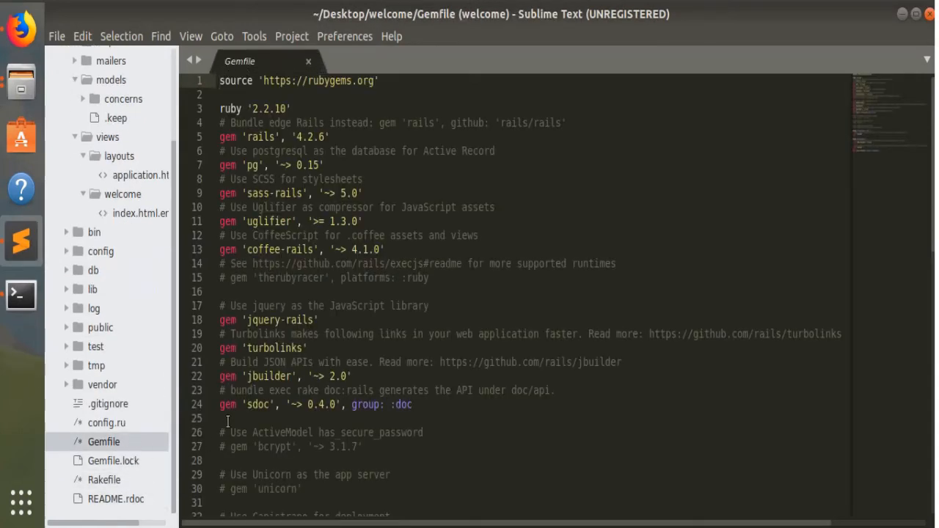
pyautogui.write('gem')
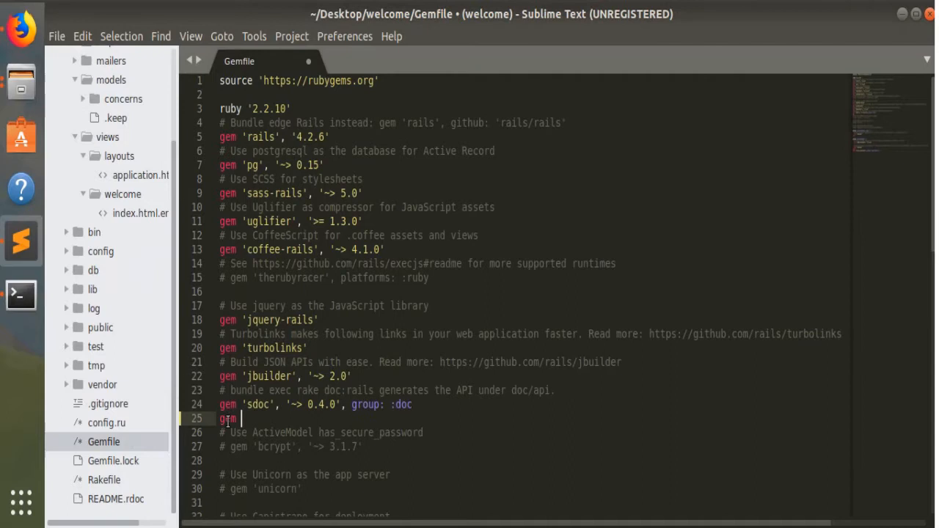
pyautogui.write(';;')
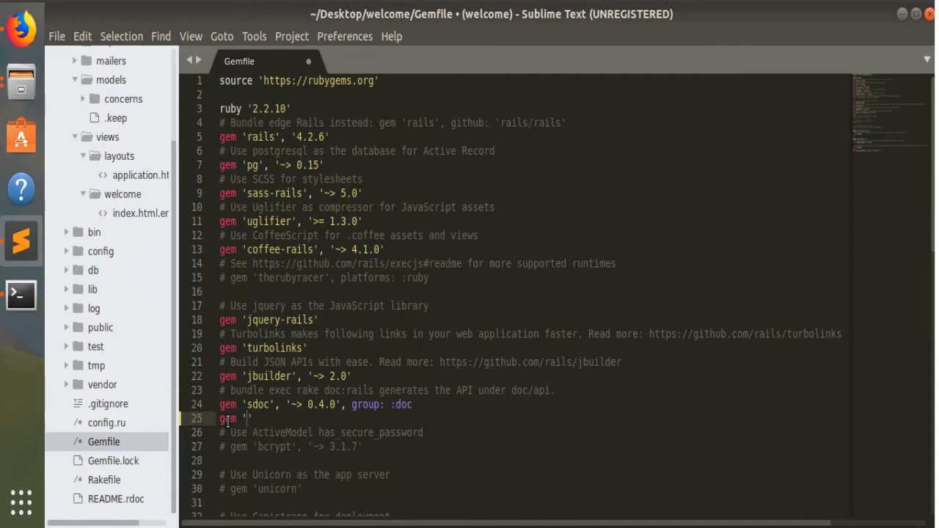
pyautogui.write('mail_for')
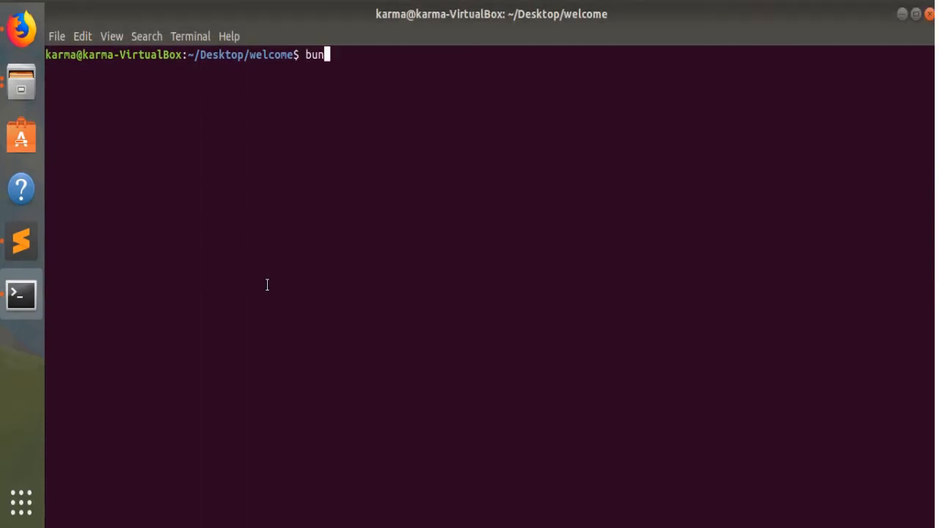
# Run bundle install until mail_form 1.7.1 is bundled, then clear the terminal.
pyautogui.write('dle install')
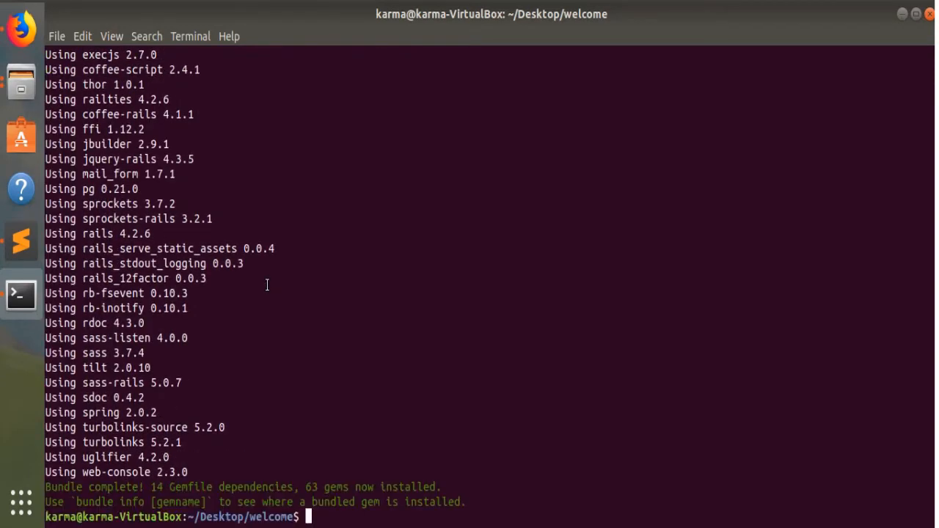
pyautogui.write('claer')
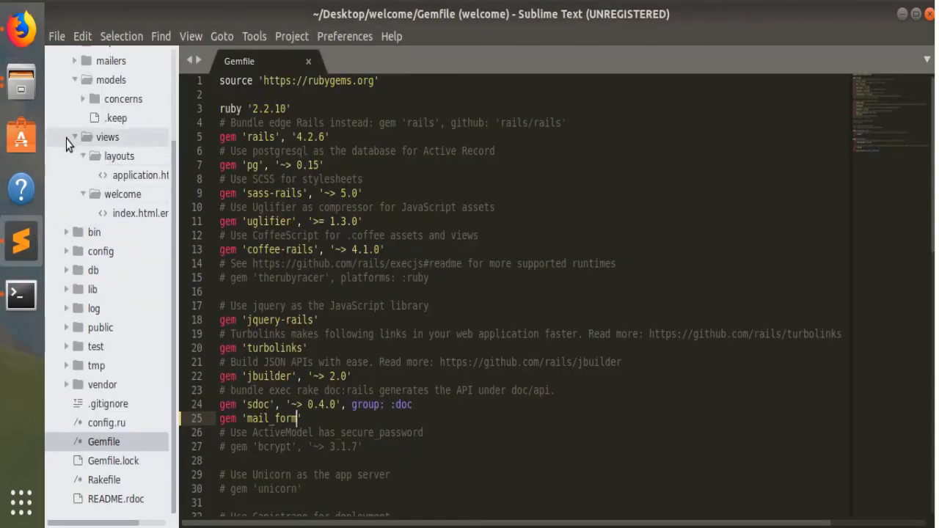
# Create a new file in app/models and save it as contact.rb.
pyautogui.click(58, 82)
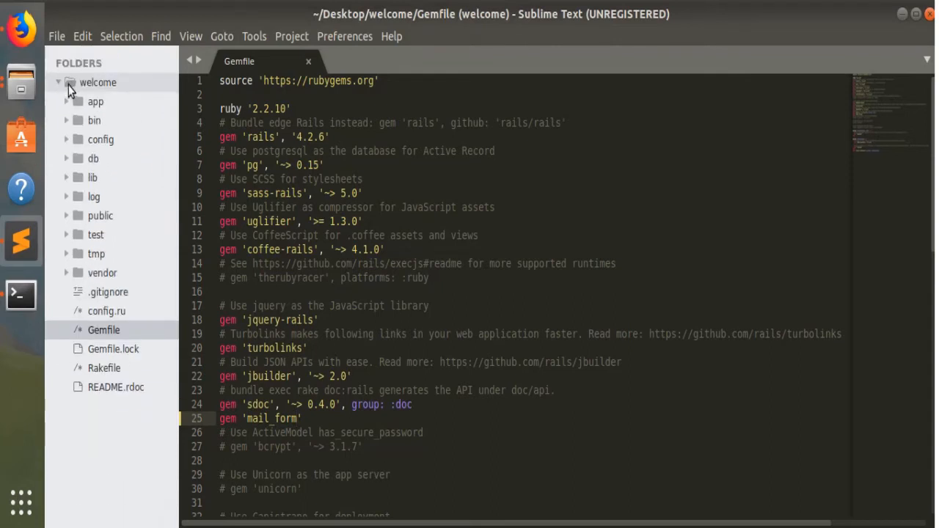
pyautogui.click(96, 101)
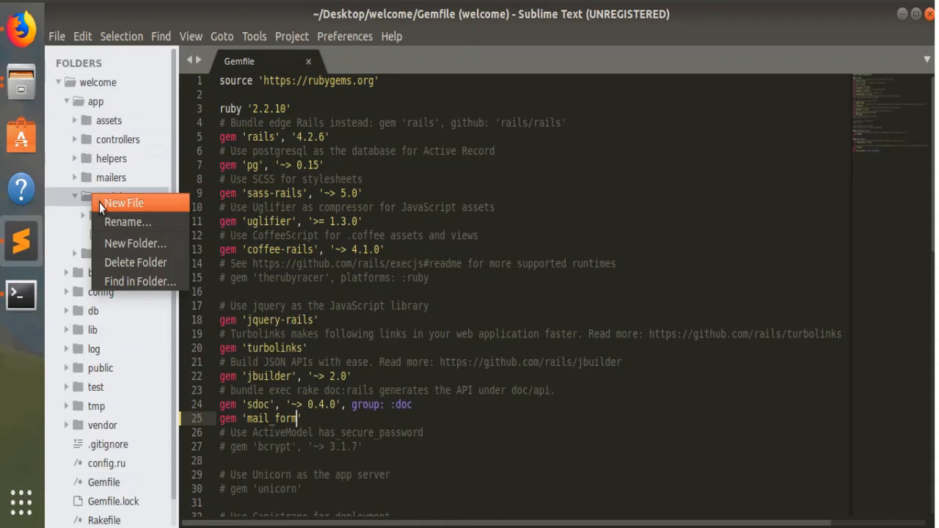
pyautogui.click(124, 203)
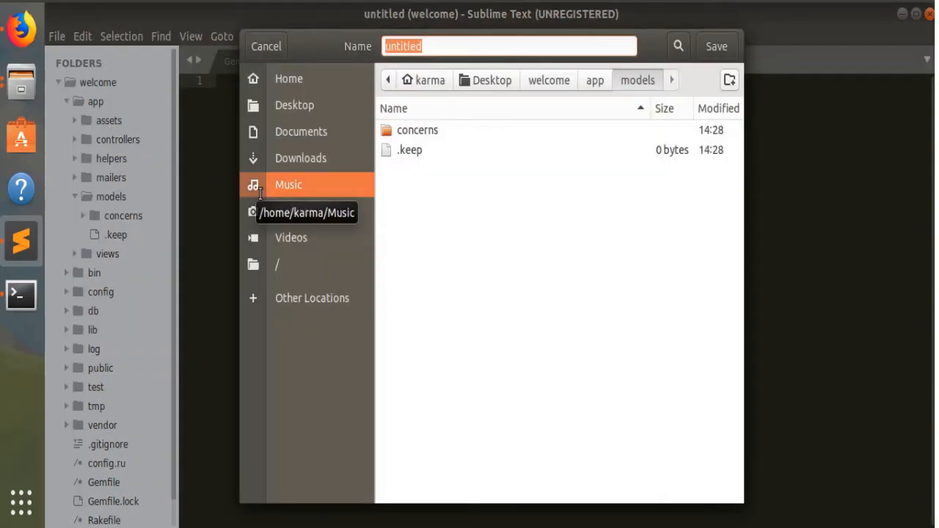
pyautogui.write('contact')
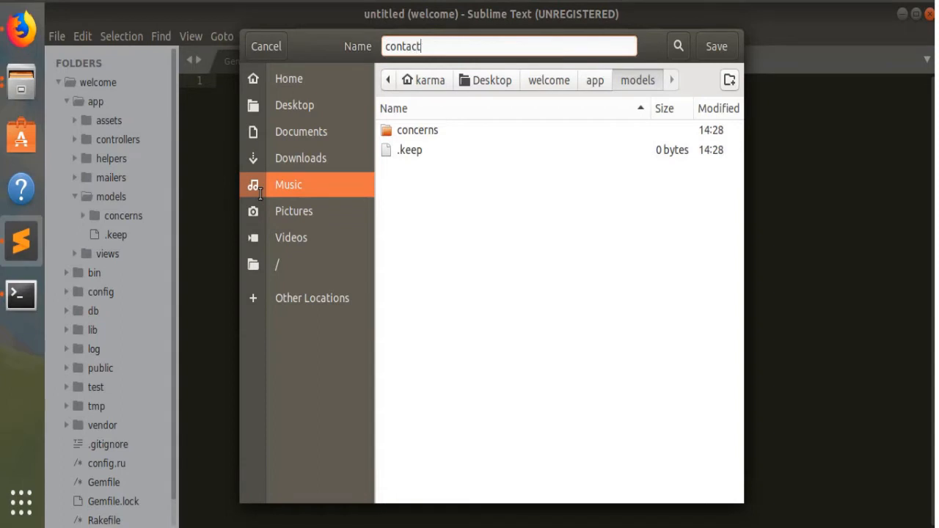
pyautogui.write('.rb')
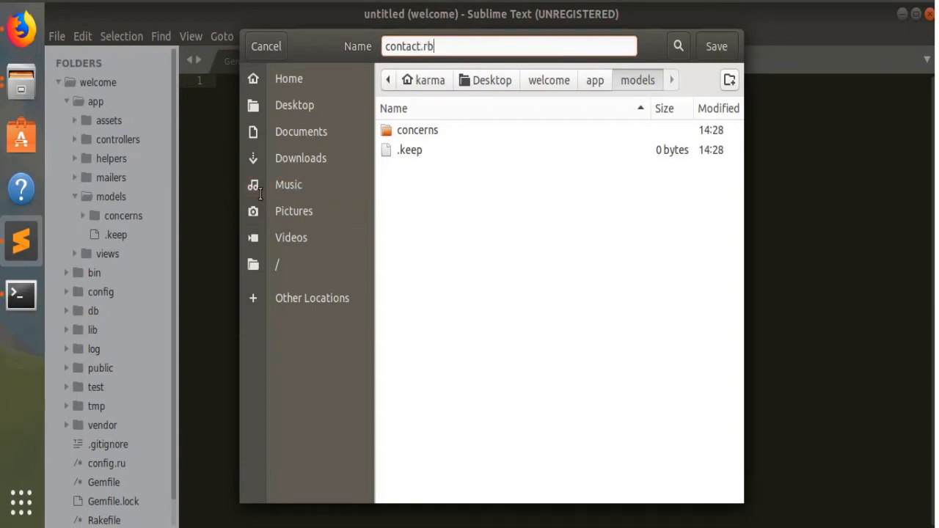
pyautogui.click(716, 47)
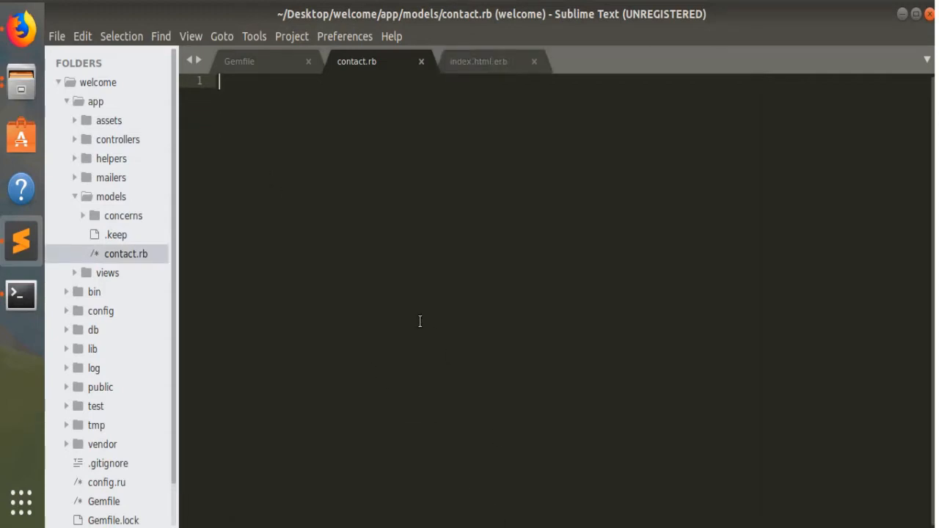
# Paste the Contact < MailForm::Base class with attributes and headers into contact.rb.
pyautogui.rightClick(420, 322)
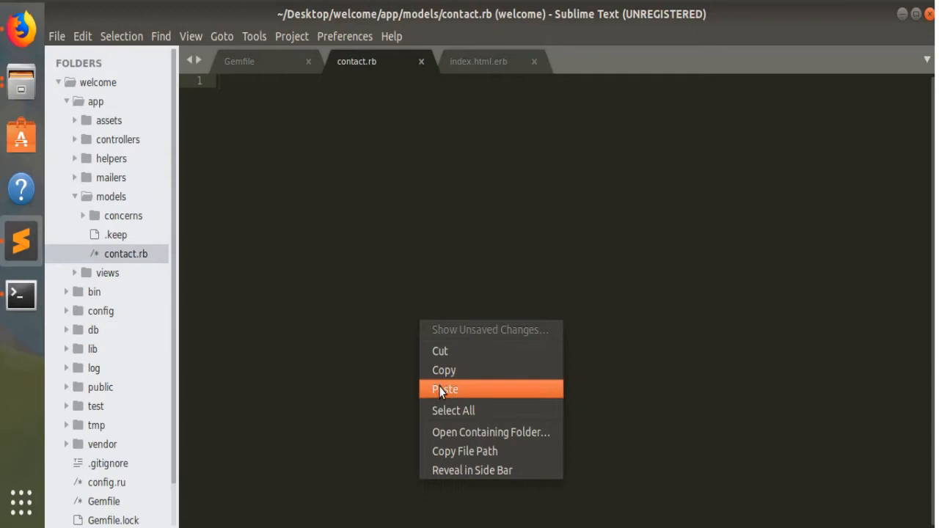
pyautogui.click(445, 388)
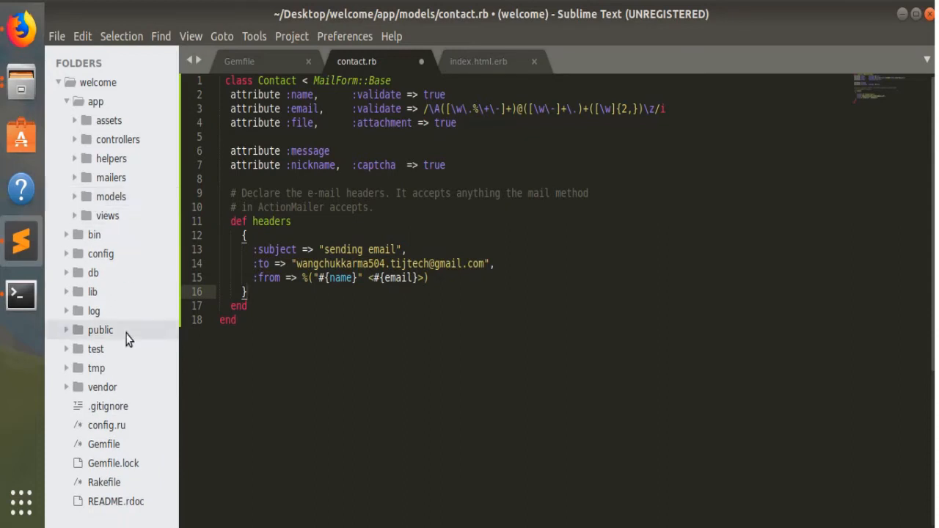
pyautogui.moveTo(176, 305)
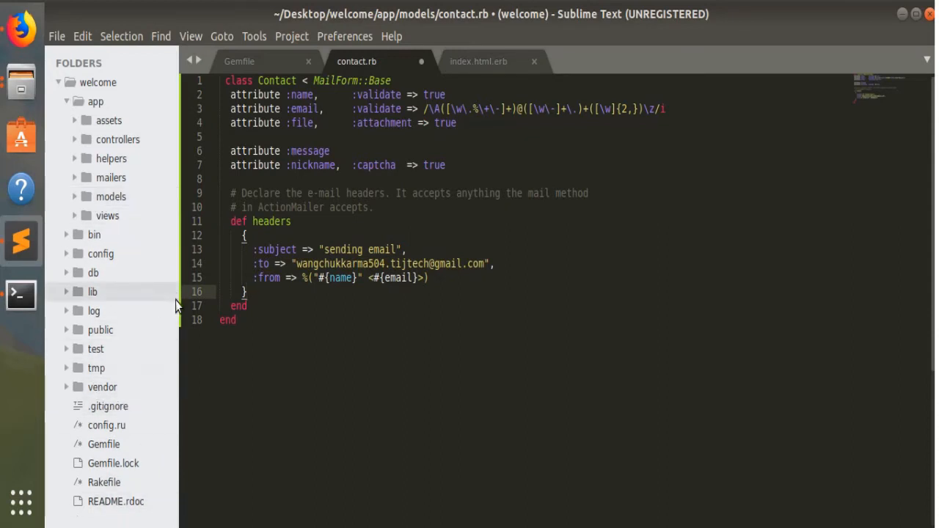
pyautogui.click(100, 253)
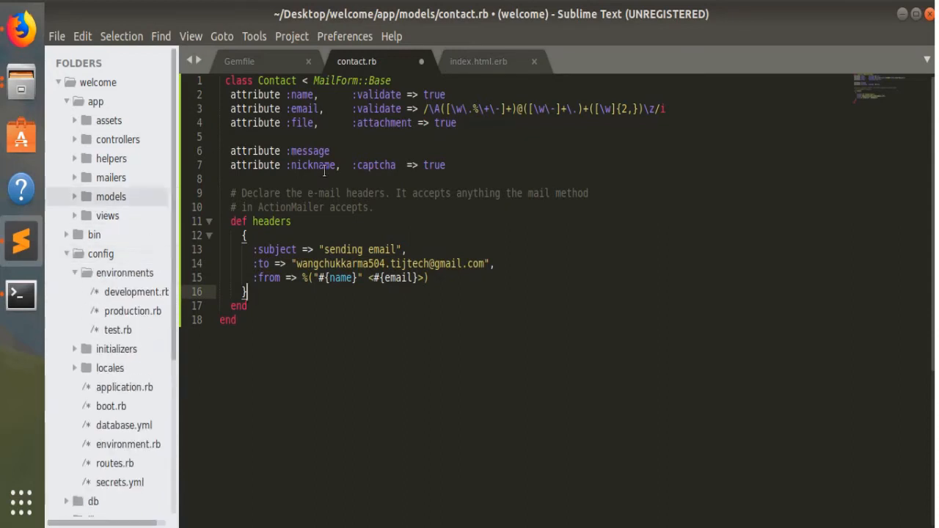
# Add 'resource: contact' on line 7 of routes.rb, below the root route.
pyautogui.click(115, 463)
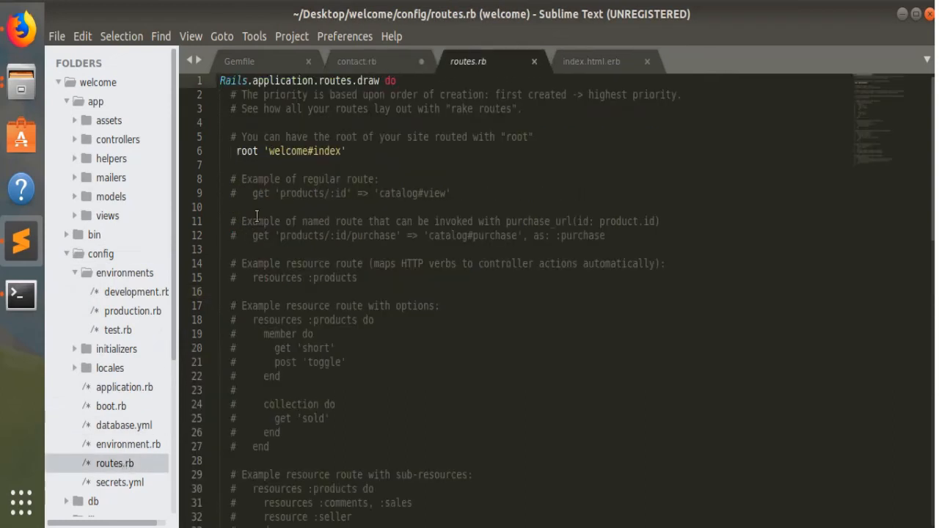
pyautogui.click(250, 165)
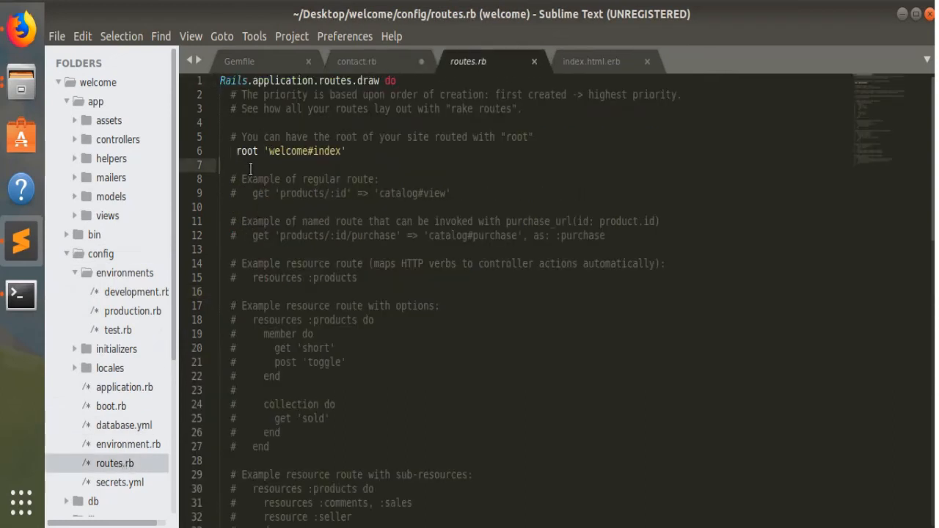
pyautogui.write('resource:')
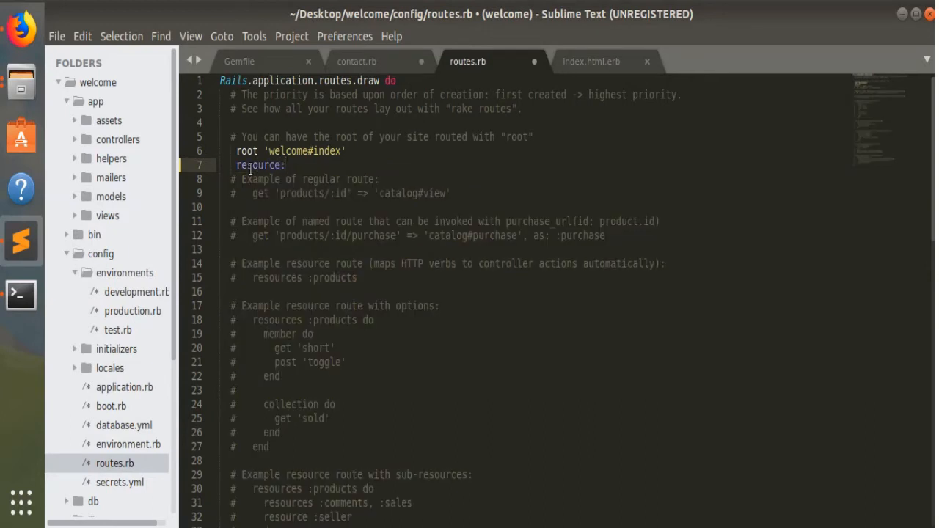
pyautogui.write('contact')
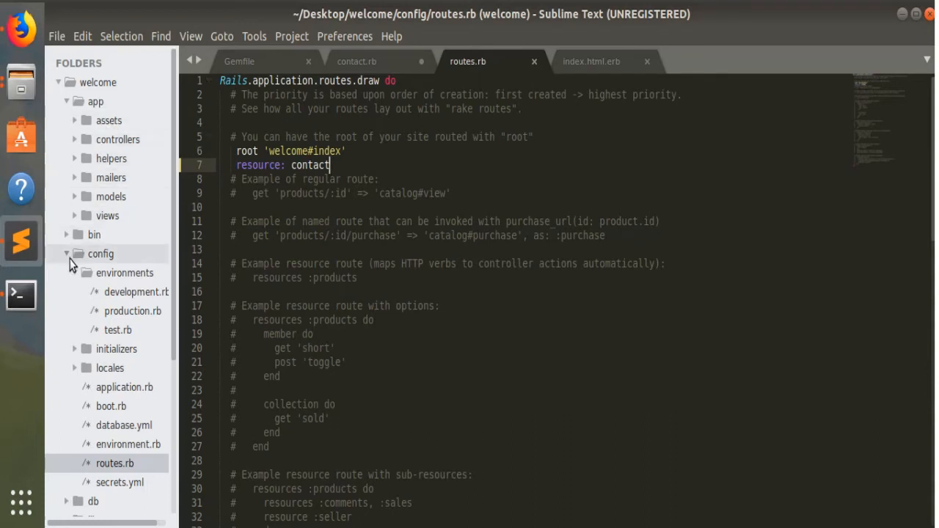
pyautogui.click(136, 292)
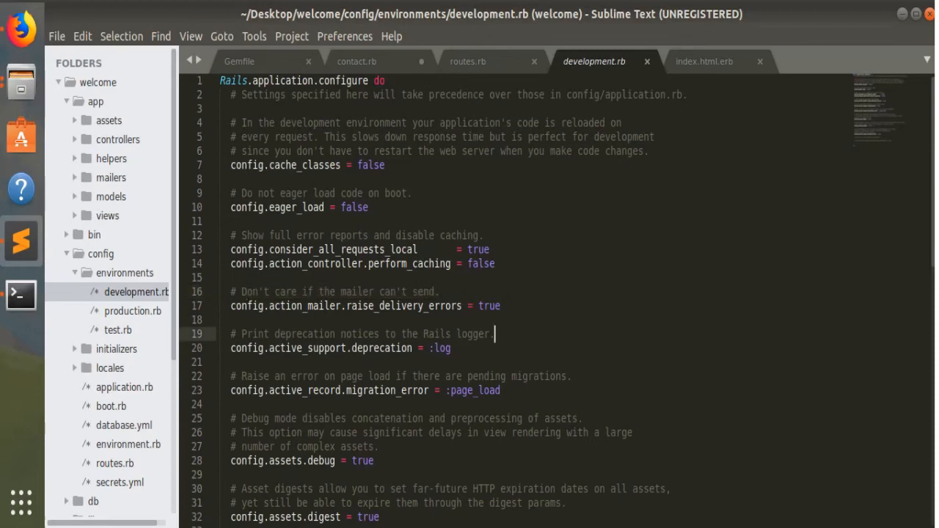
# Paste action_mailer localhost:3000 URL and smtp.gmail.com port 587 settings into development.rb and save.
pyautogui.scroll(-3)
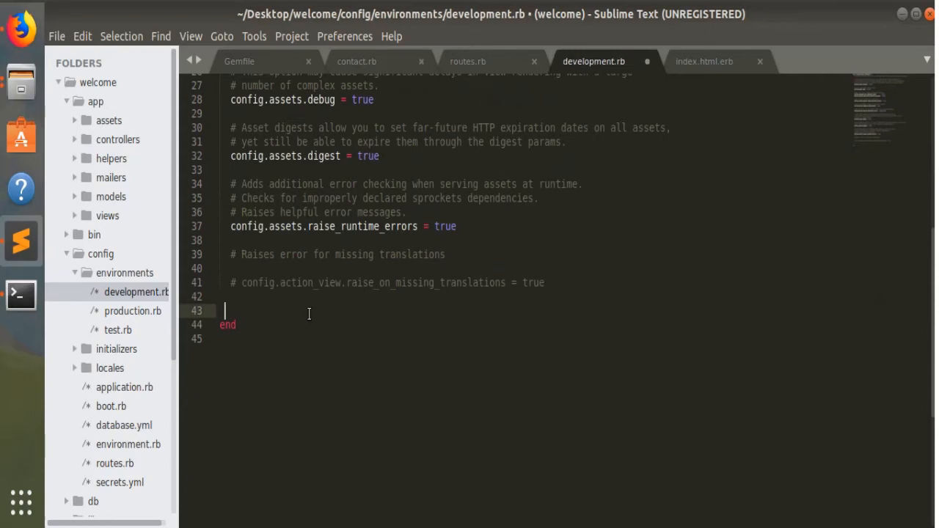
pyautogui.rightClick(309, 313)
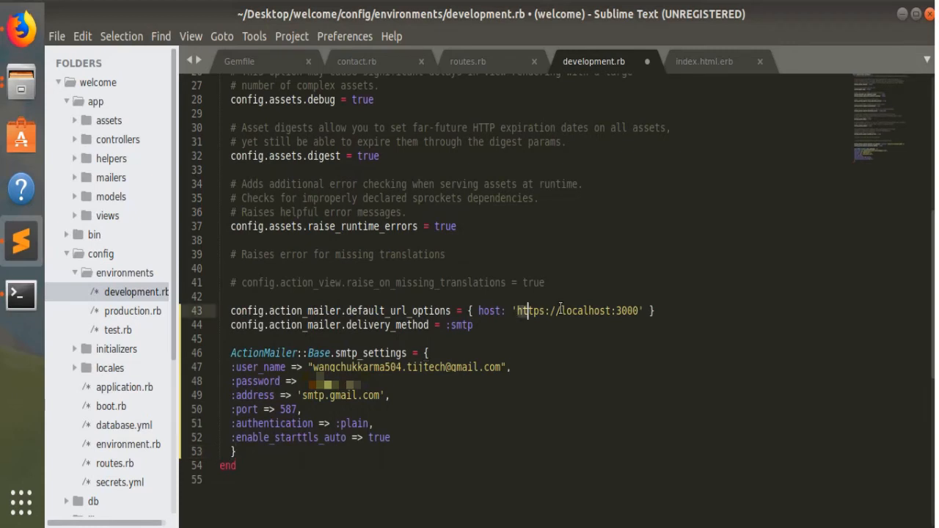
pyautogui.moveTo(517, 311); pyautogui.dragTo(644, 310)
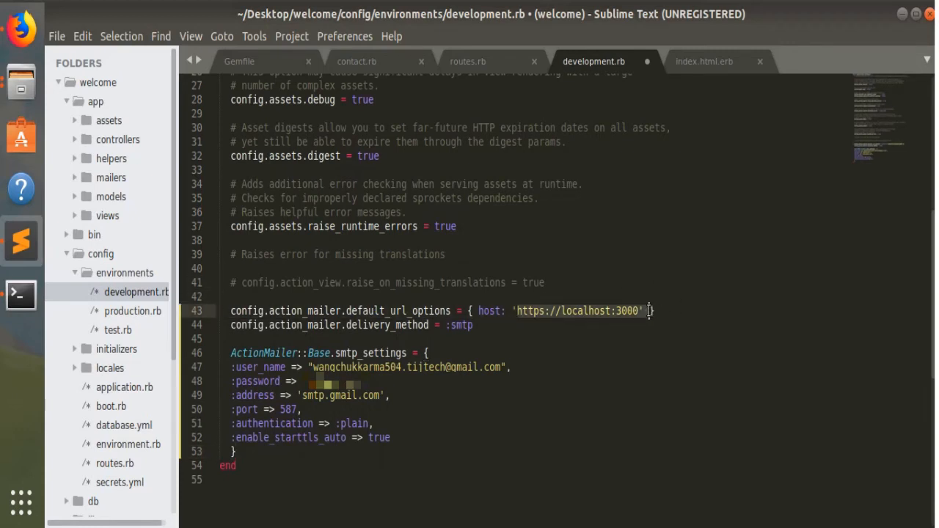
pyautogui.click(517, 325)
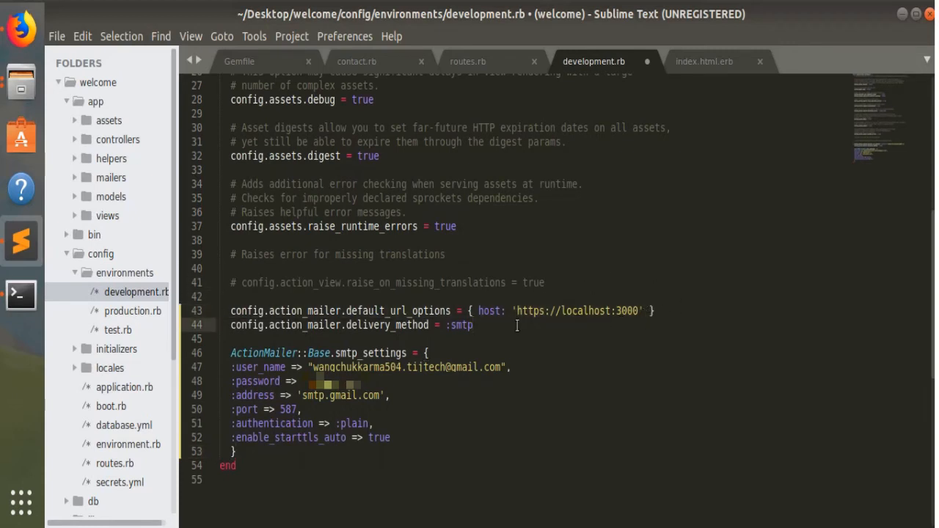
pyautogui.doubleClick(460, 325)
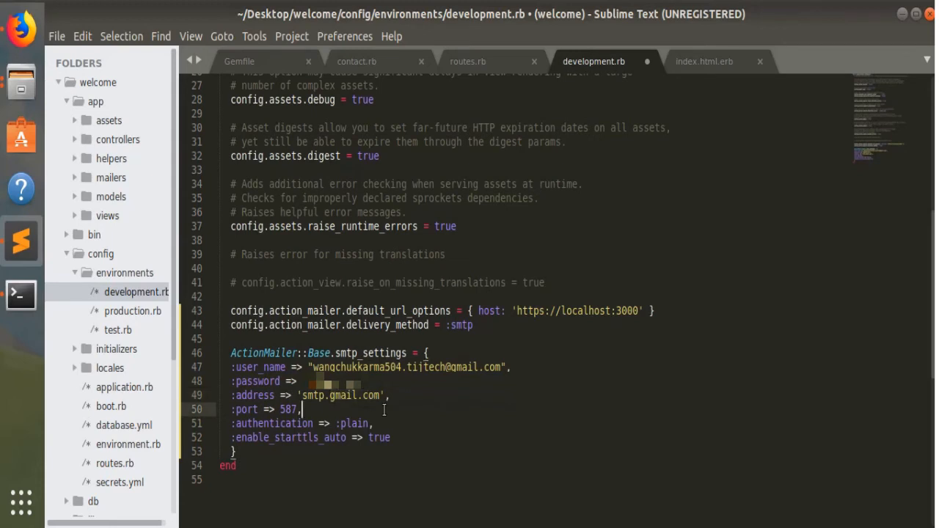
pyautogui.doubleClick(289, 410)
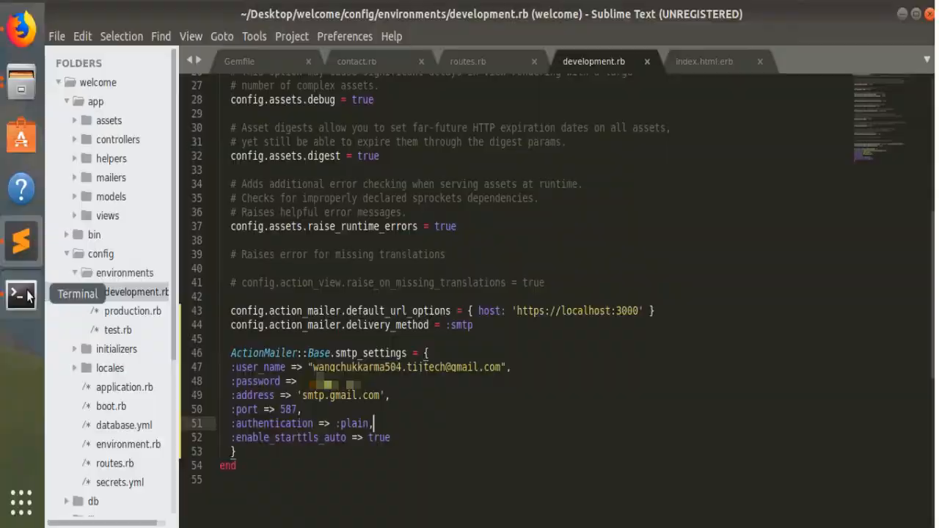
# Start the Rails console and type c = Contact.new with name 'Karma', email and message.
pyautogui.click(21, 295)
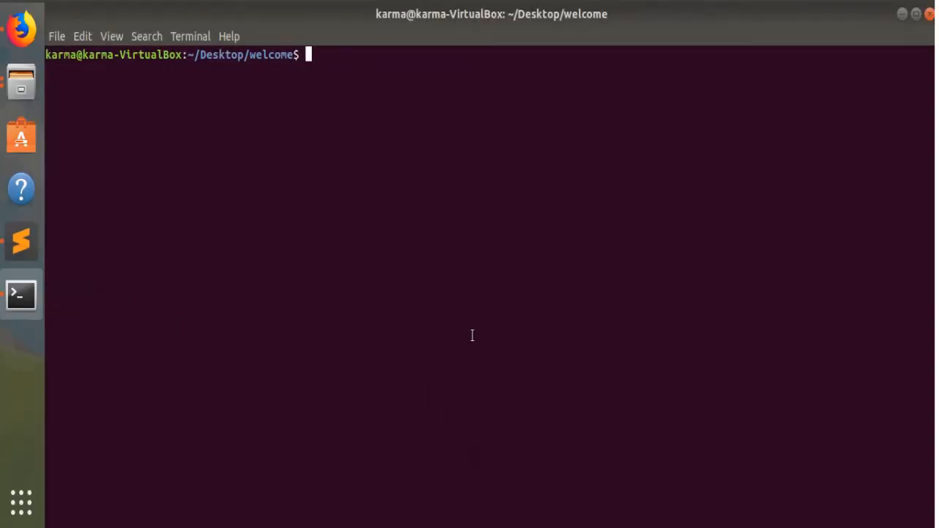
pyautogui.write('con')
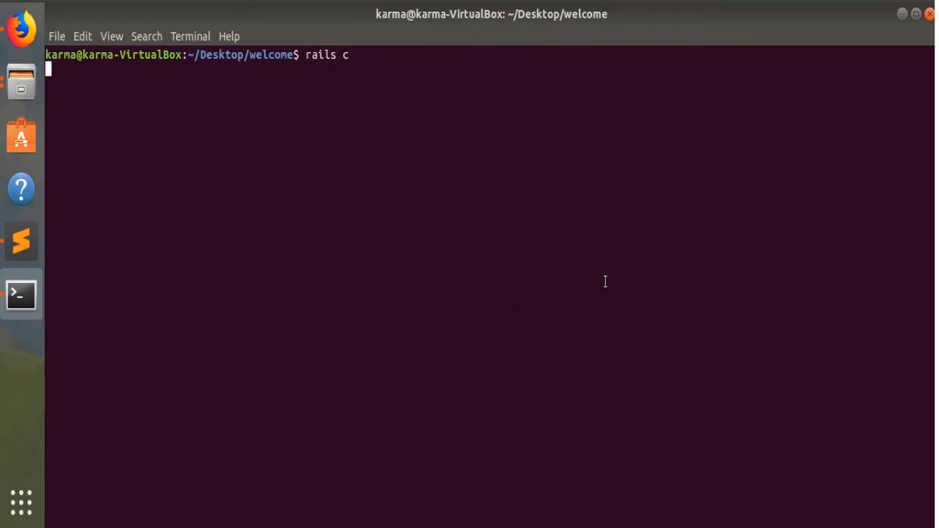
pyautogui.moveTo(549, 421)
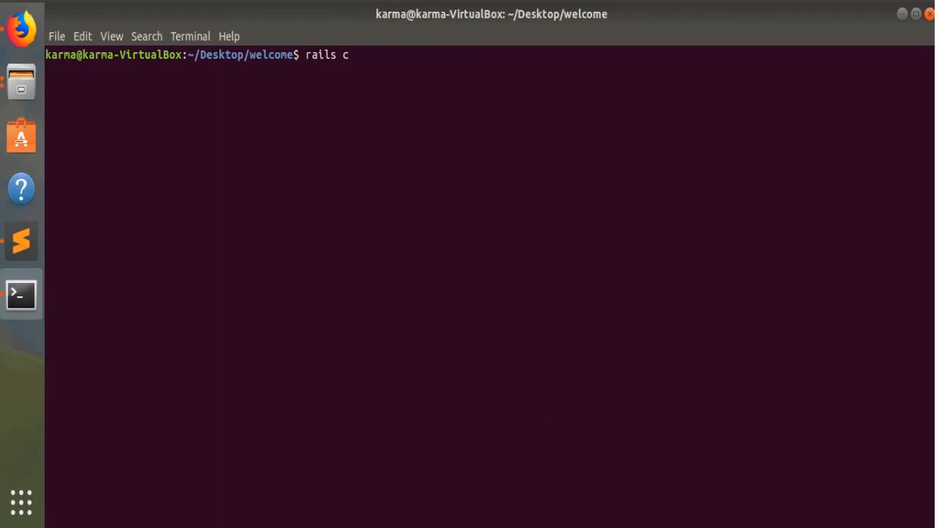
pyautogui.press('Return')
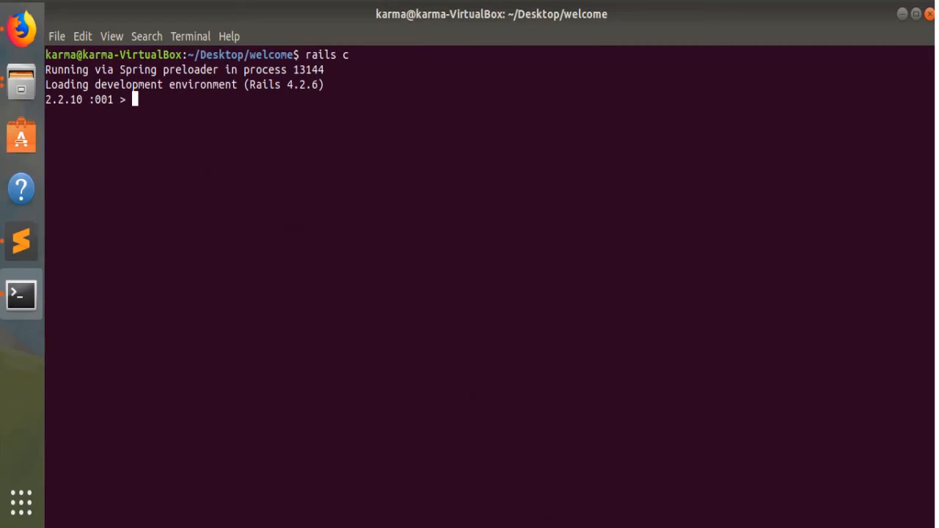
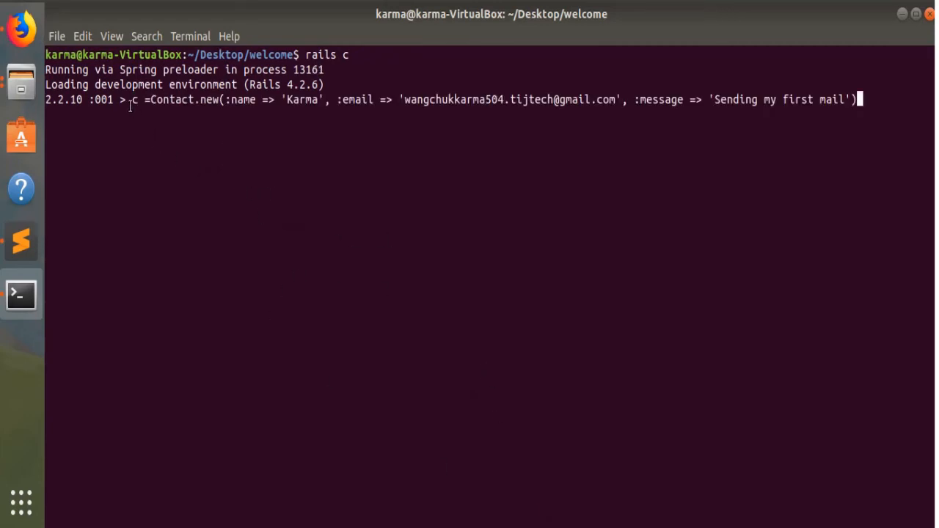
pyautogui.doubleClick(165, 99)
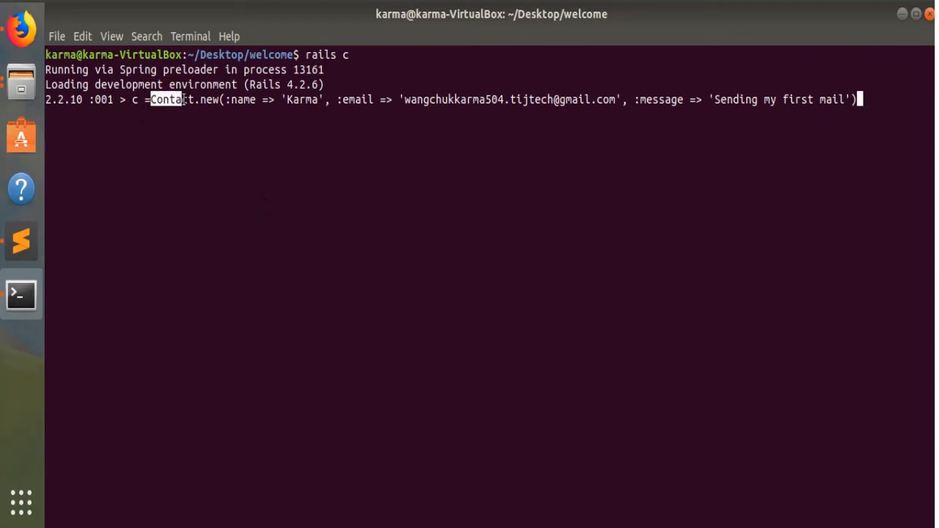
pyautogui.click(21, 240)
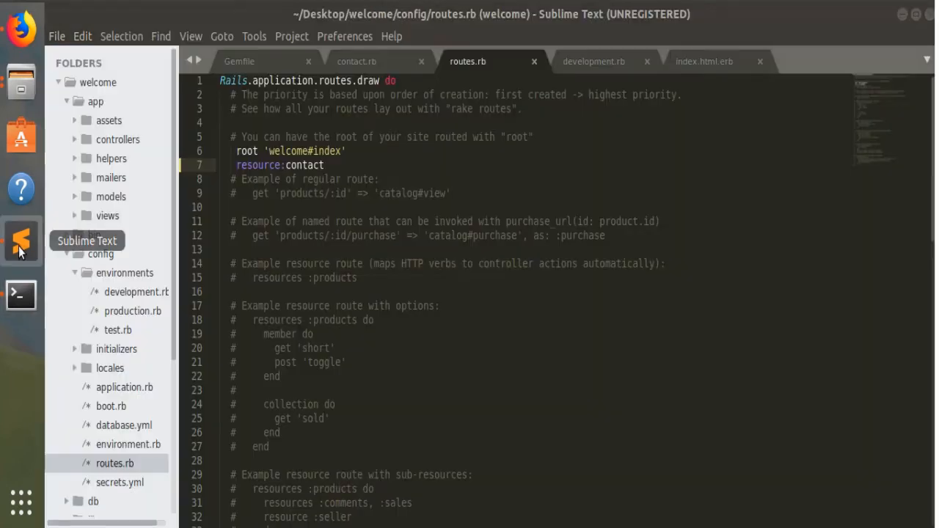
# Review the contact.rb headers and routes in the editor, then return to the Rails console.
pyautogui.click(356, 61)
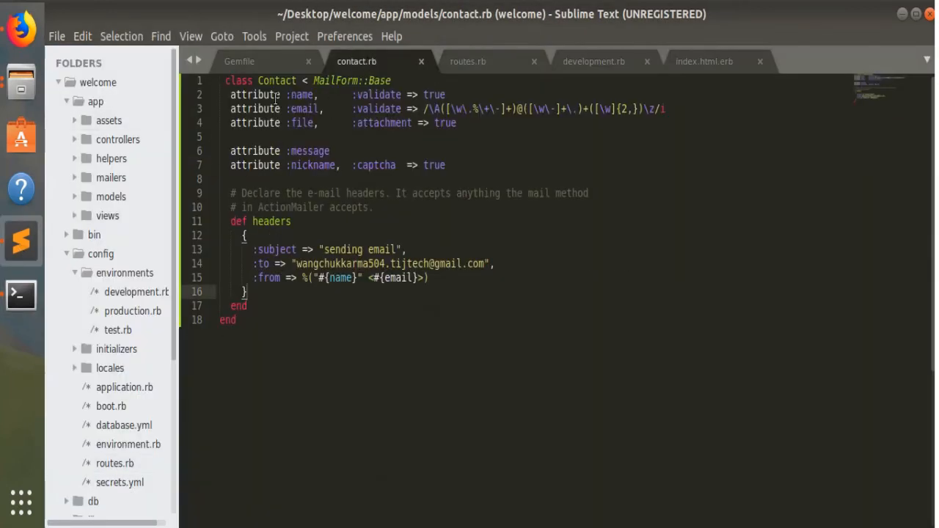
pyautogui.doubleClick(277, 81)
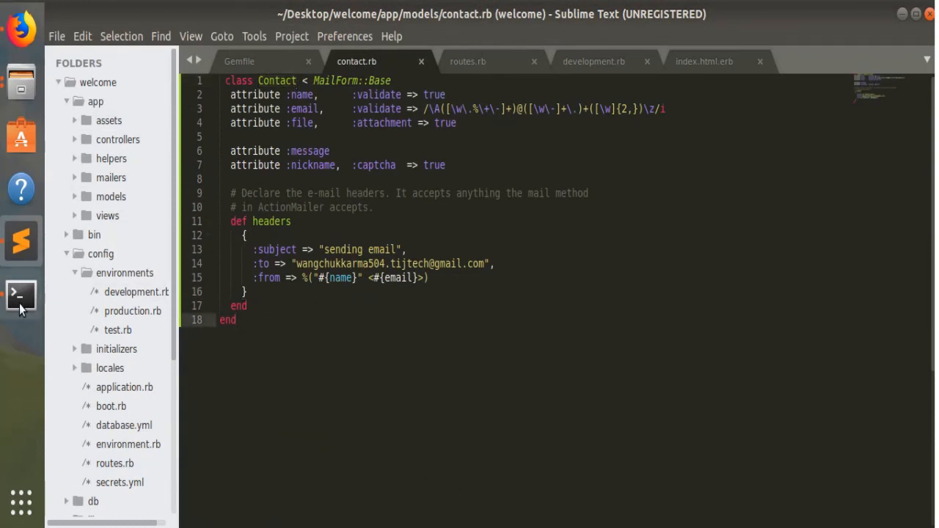
pyautogui.click(20, 294)
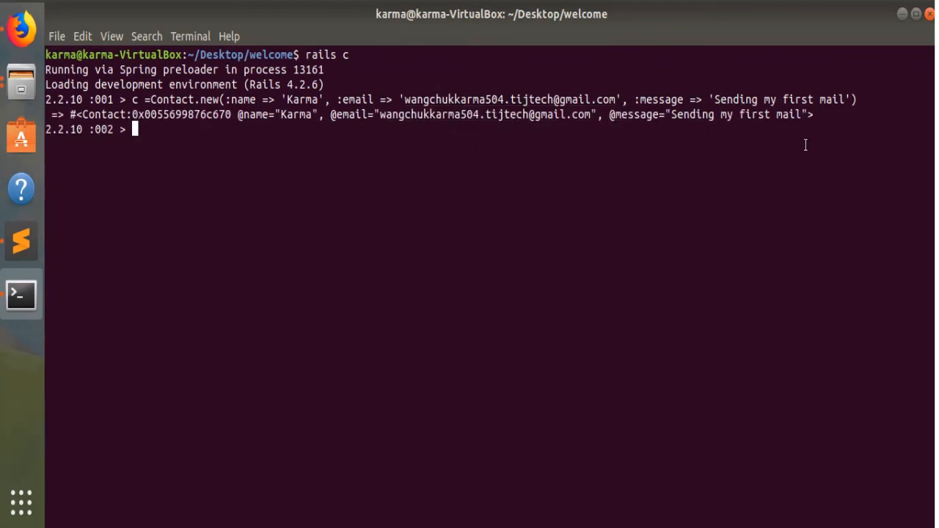
# Run c.deliver in the Rails console to send the Contact email.
pyautogui.write('c.')
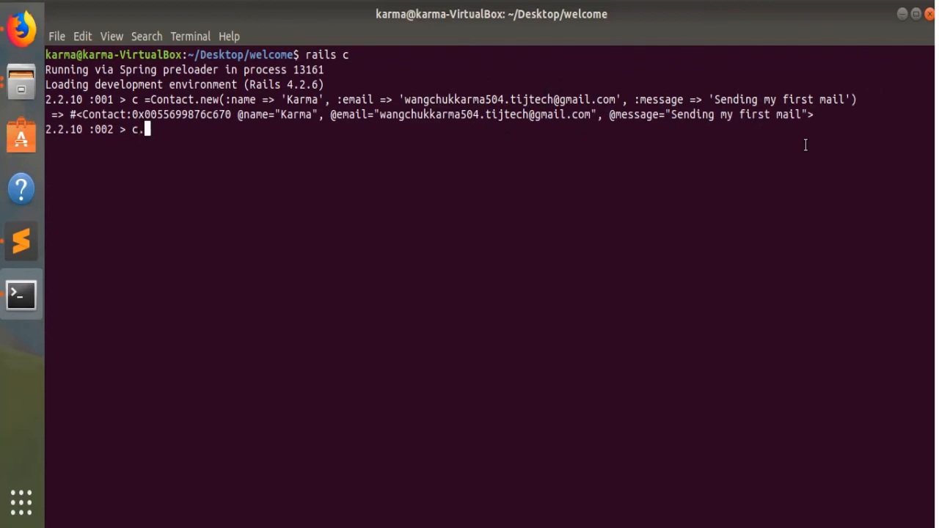
pyautogui.write('deliver')
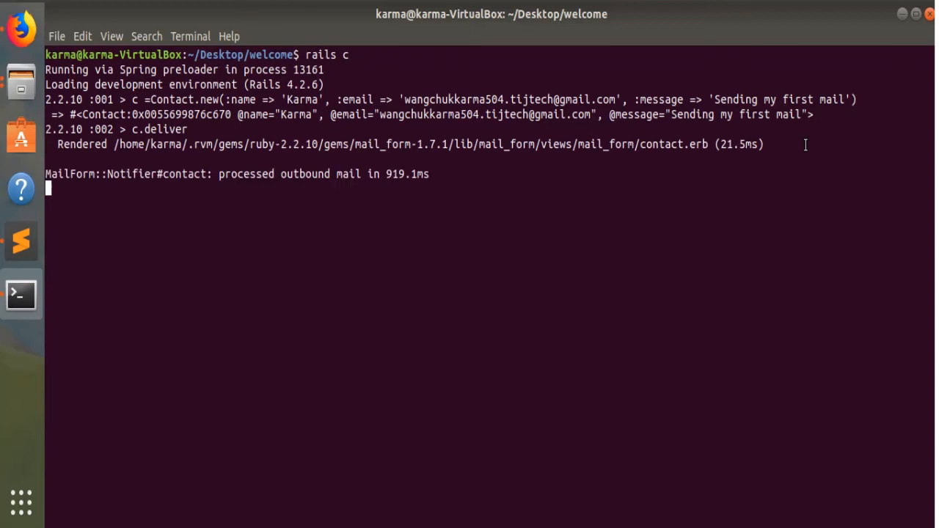
pyautogui.moveTo(565, 458)
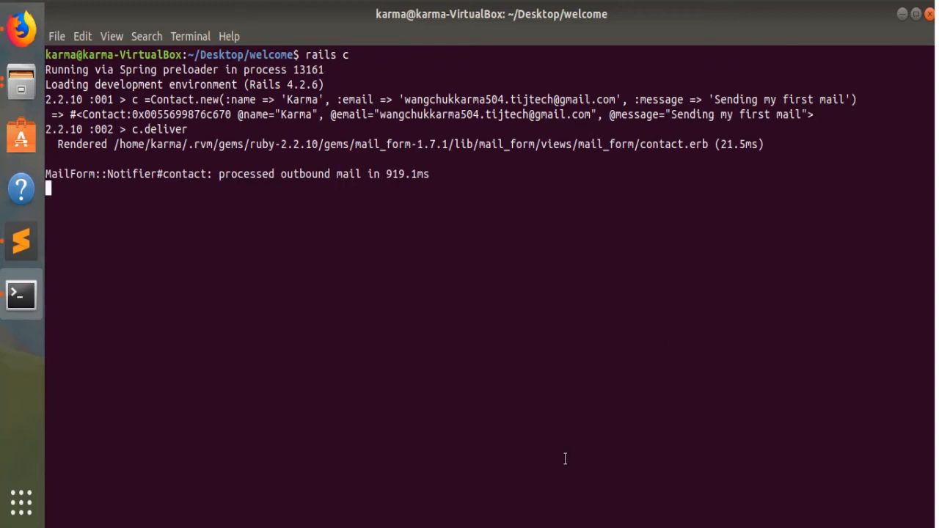
pyautogui.press('Return')
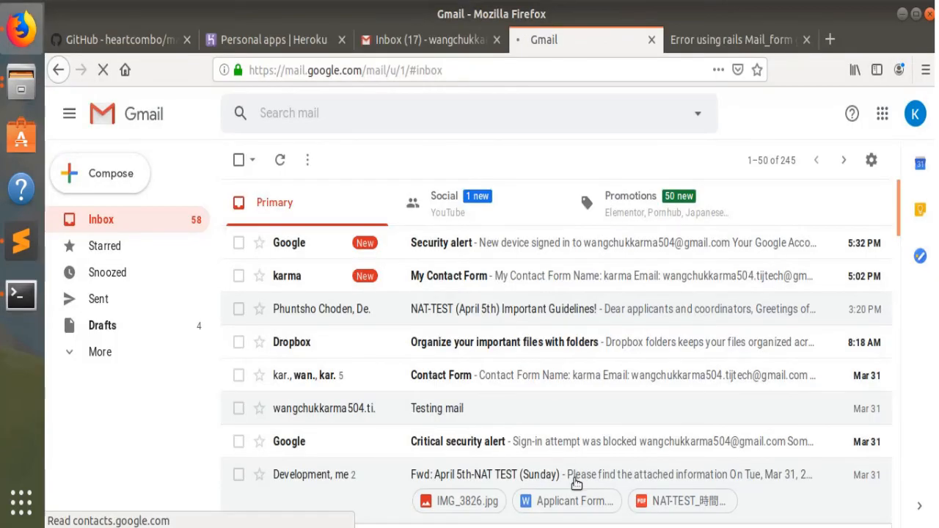
pyautogui.moveTo(44, 304)
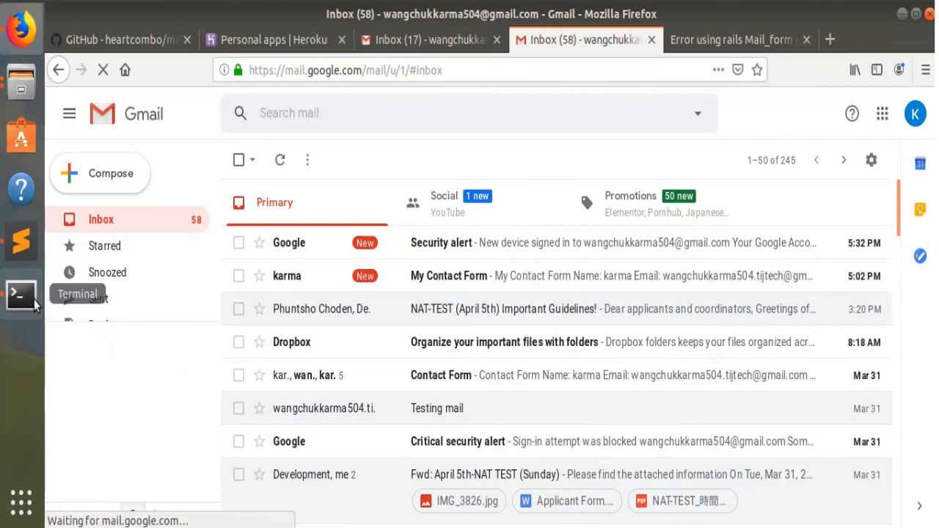
# Switch to the receiving Gmail account's tab showing the 'sending email' messages.
pyautogui.click(19, 293)
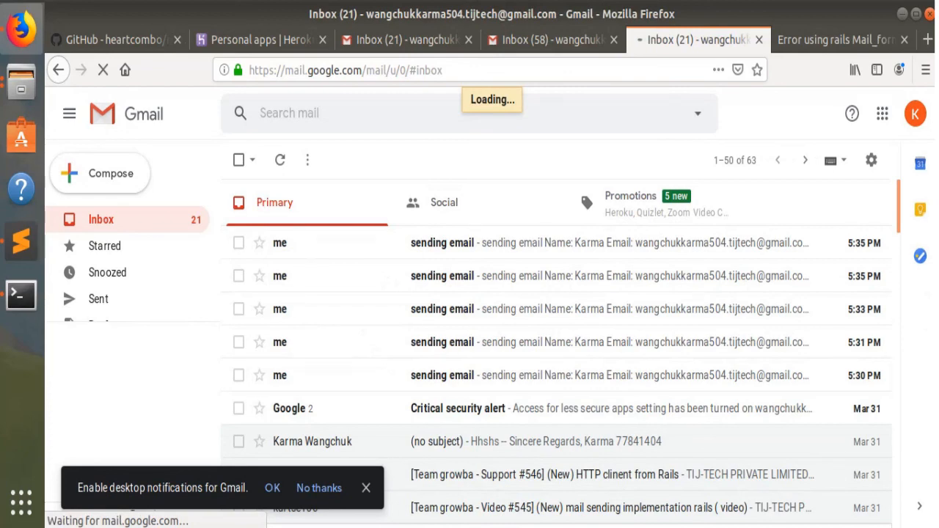
# Open the newest 'sending email' message showing Name Karma and 'Sending my first mail'.
pyautogui.click(442, 243)
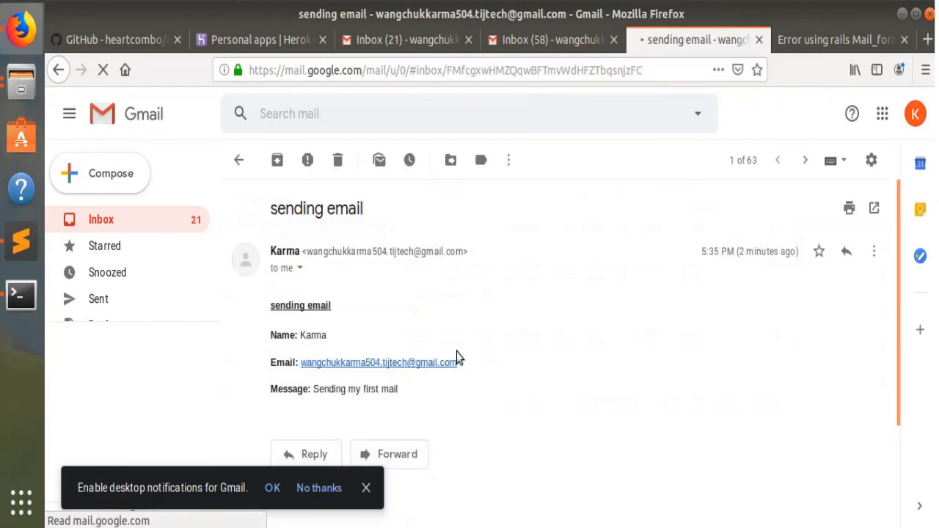
pyautogui.moveTo(279, 377)
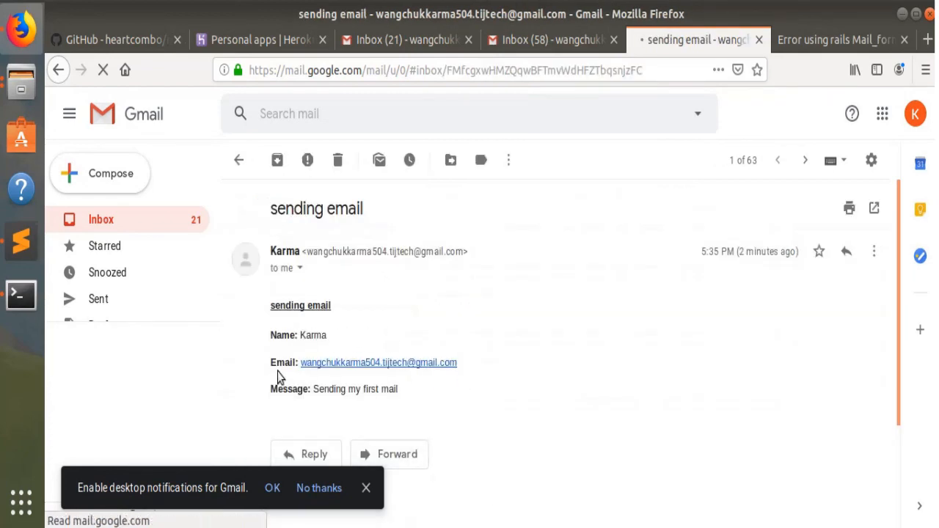